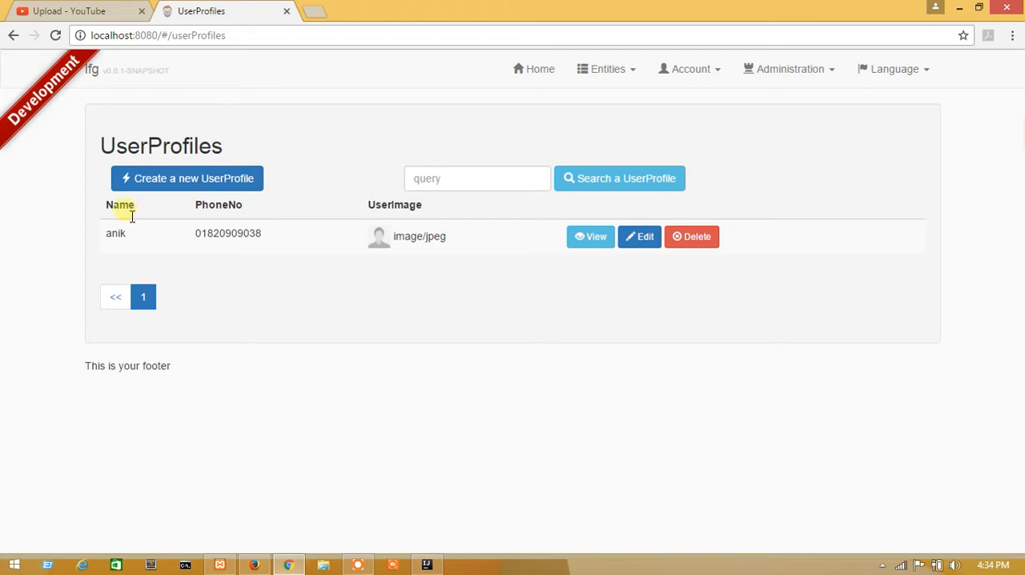
pyautogui.moveTo(143, 205)
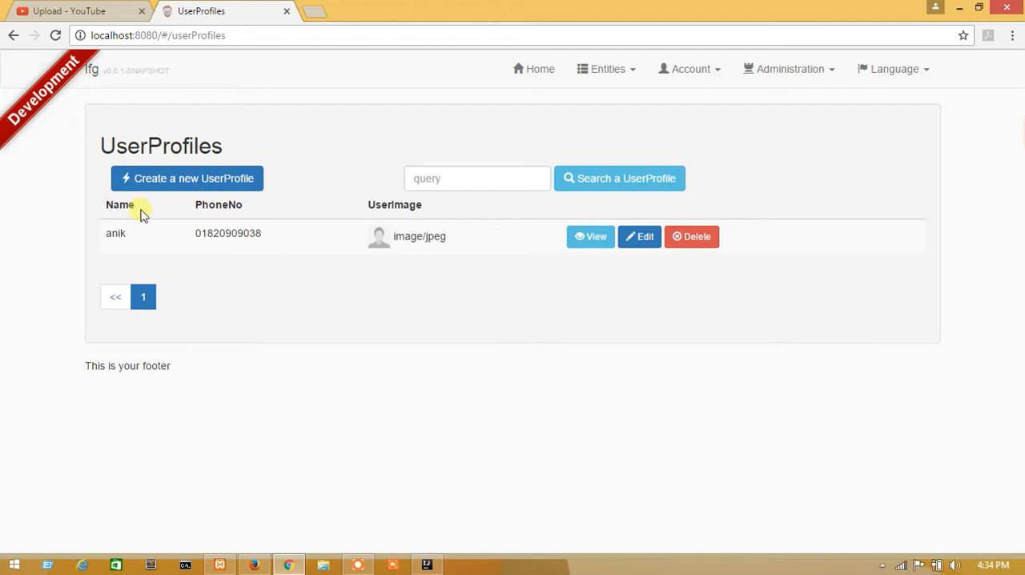
pyautogui.moveTo(227, 207)
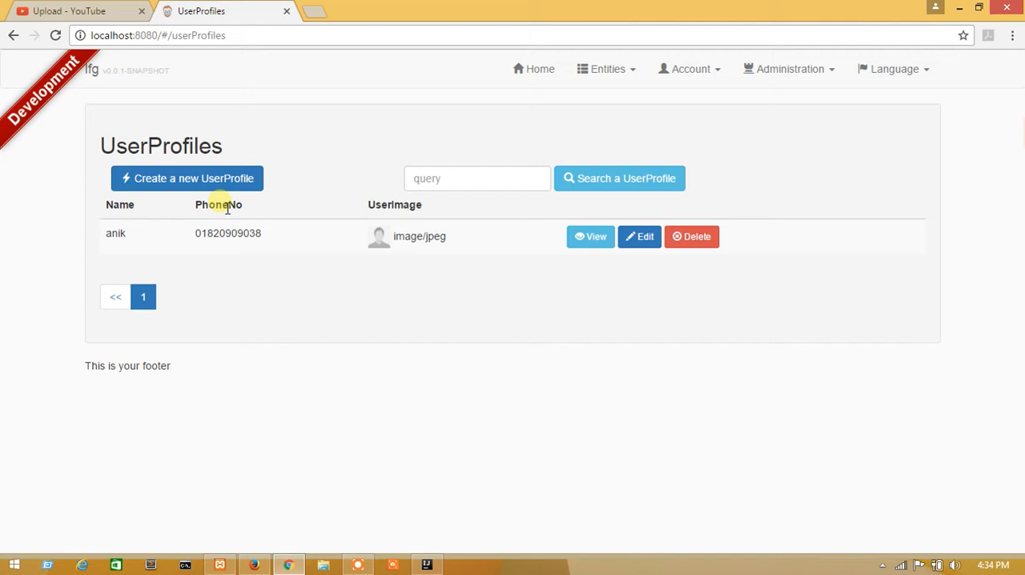
# Step: Review the UserProfiles list headings and the anik profile details in the JHipster app
pyautogui.doubleClick(218, 205)
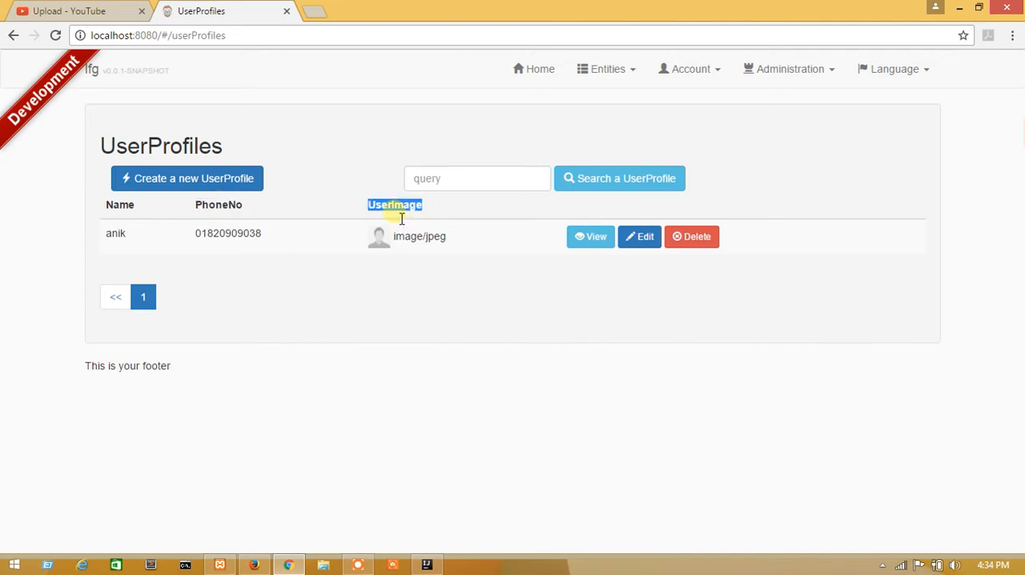
pyautogui.moveTo(639, 237)
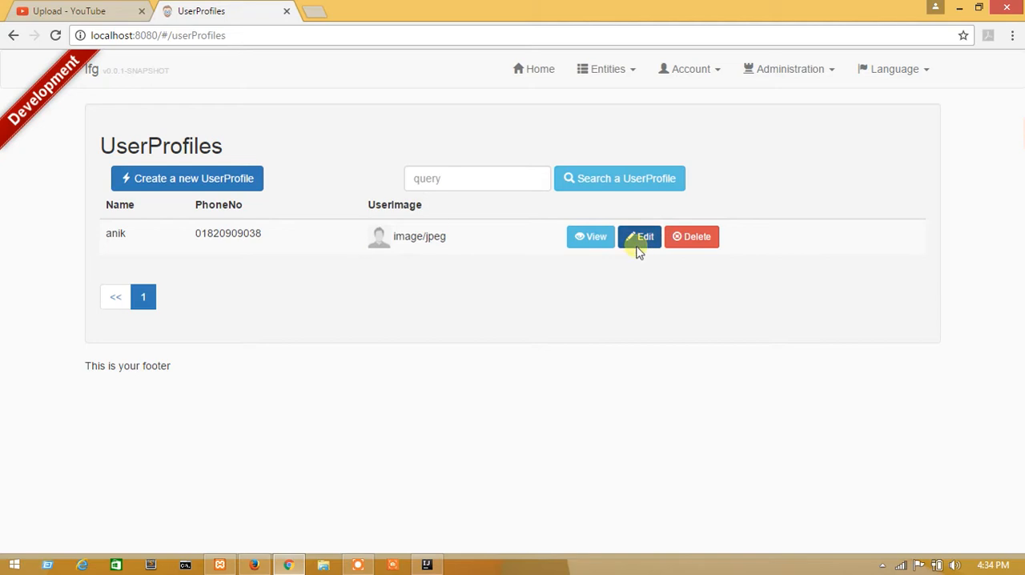
pyautogui.click(589, 237)
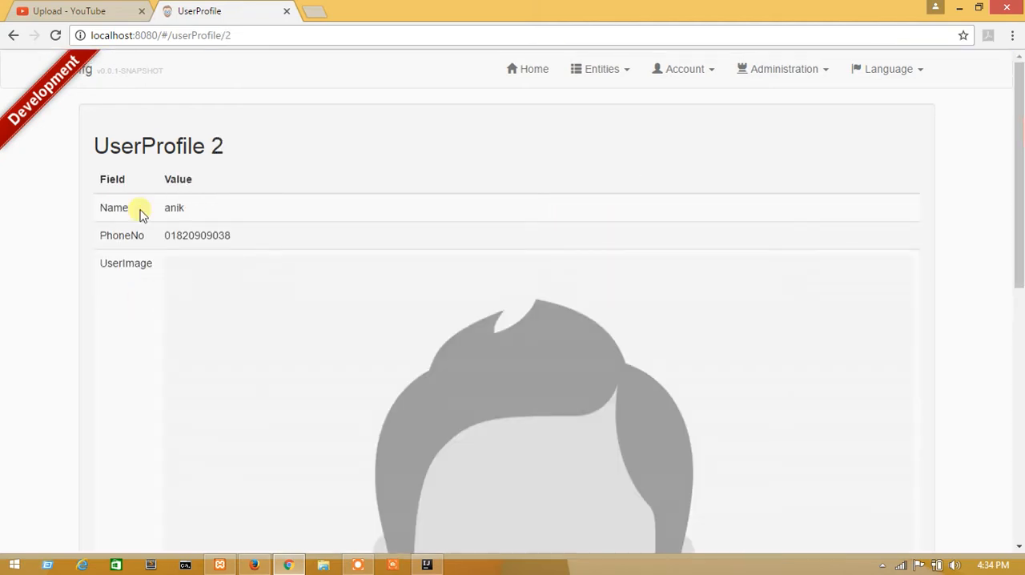
pyautogui.click(13, 36)
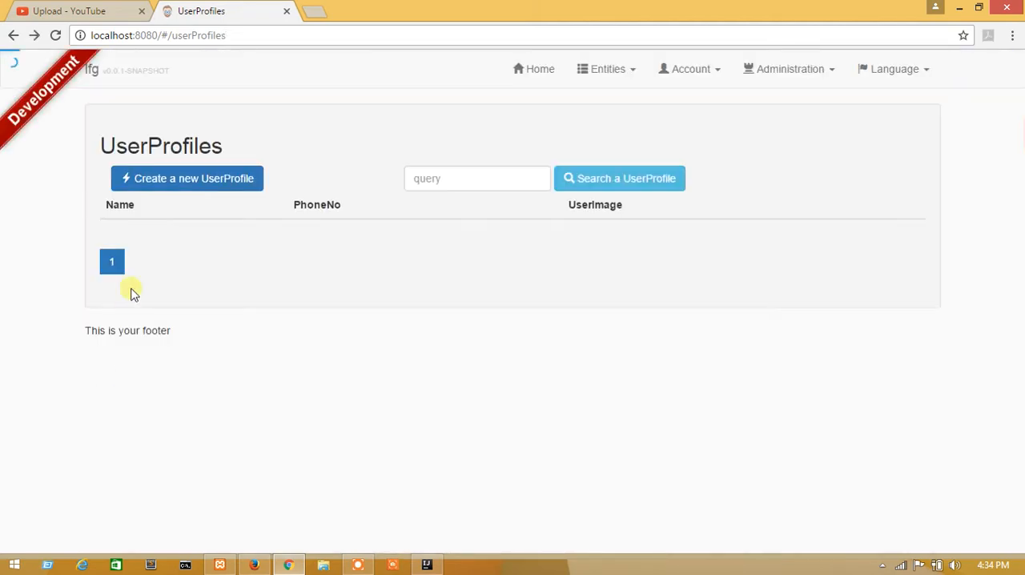
pyautogui.click(186, 178)
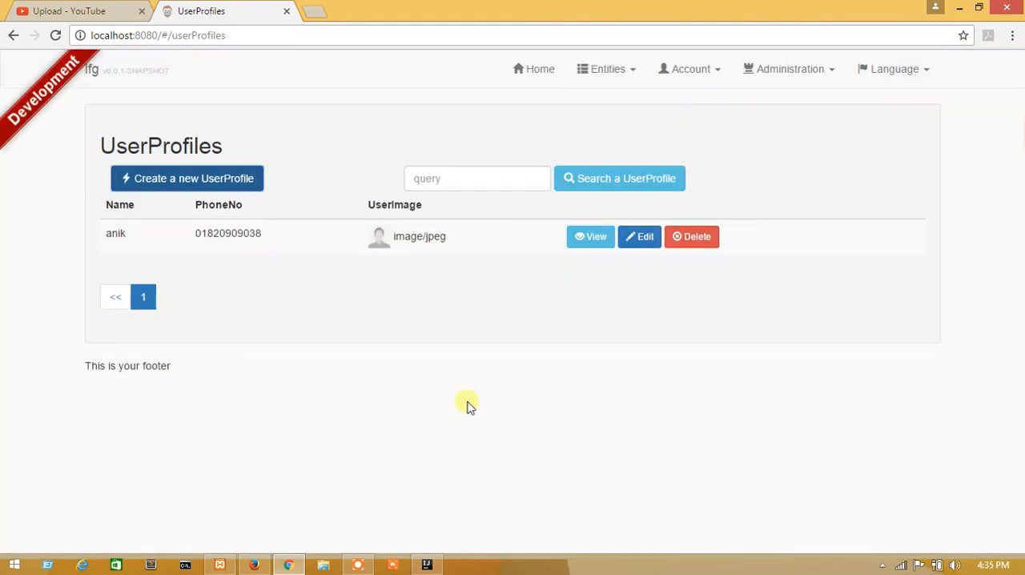
pyautogui.click(426, 564)
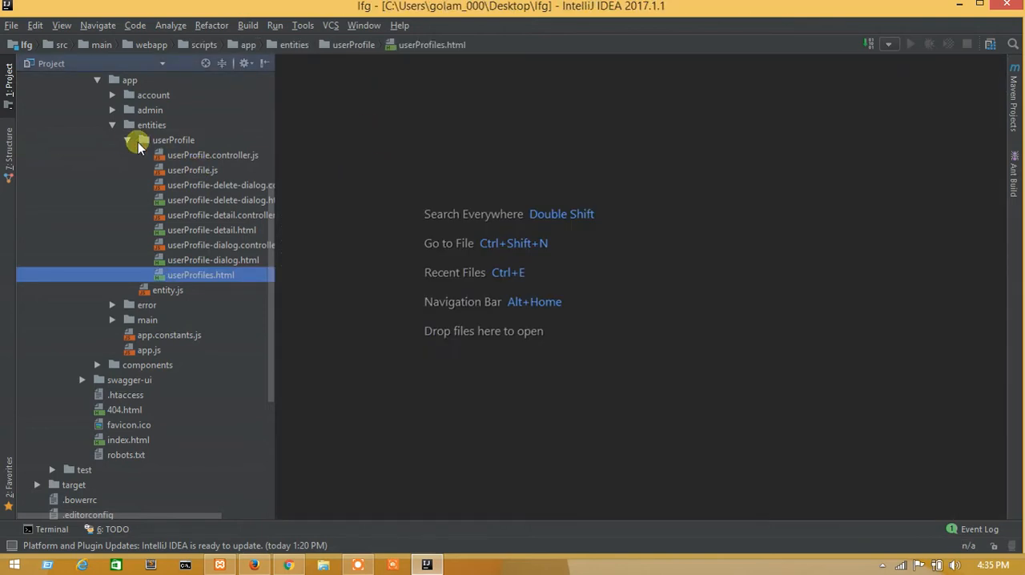
# Step: Find userProfile.json via Search Everywhere and load the i18n/en translation file in the editor
pyautogui.click(128, 139)
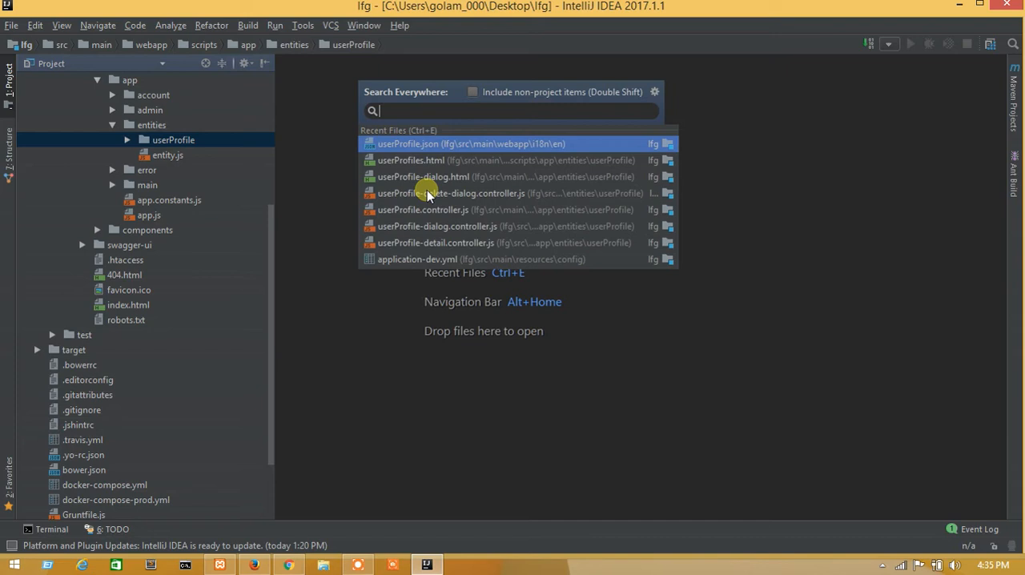
pyautogui.write('userP')
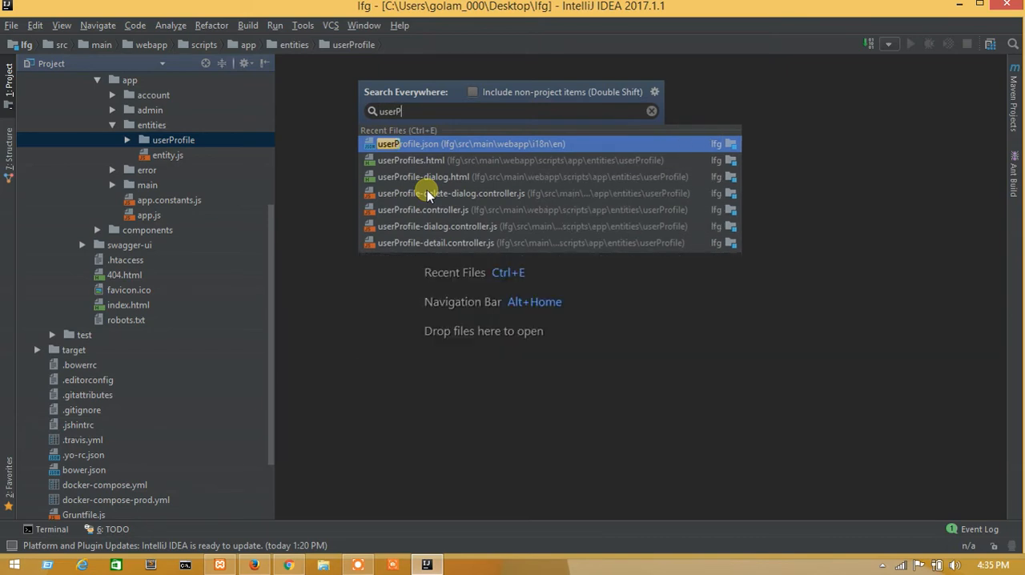
pyautogui.write('rofile')
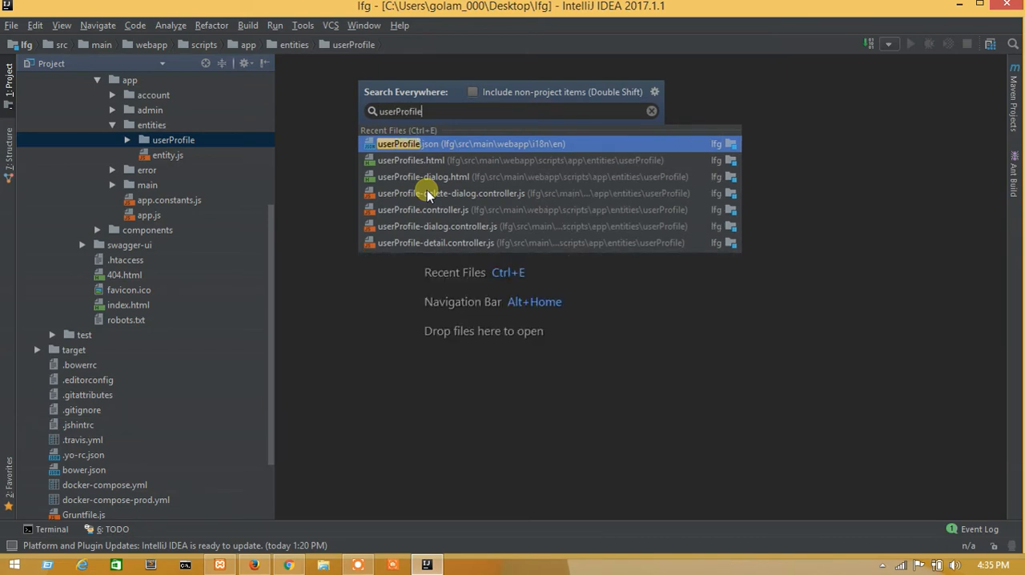
pyautogui.write('.json')
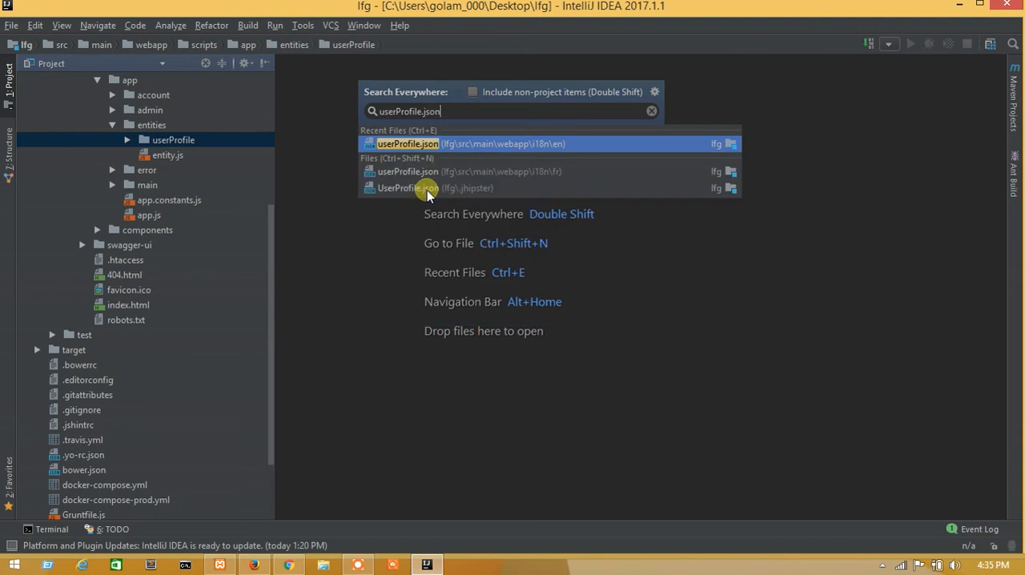
pyautogui.click(471, 144)
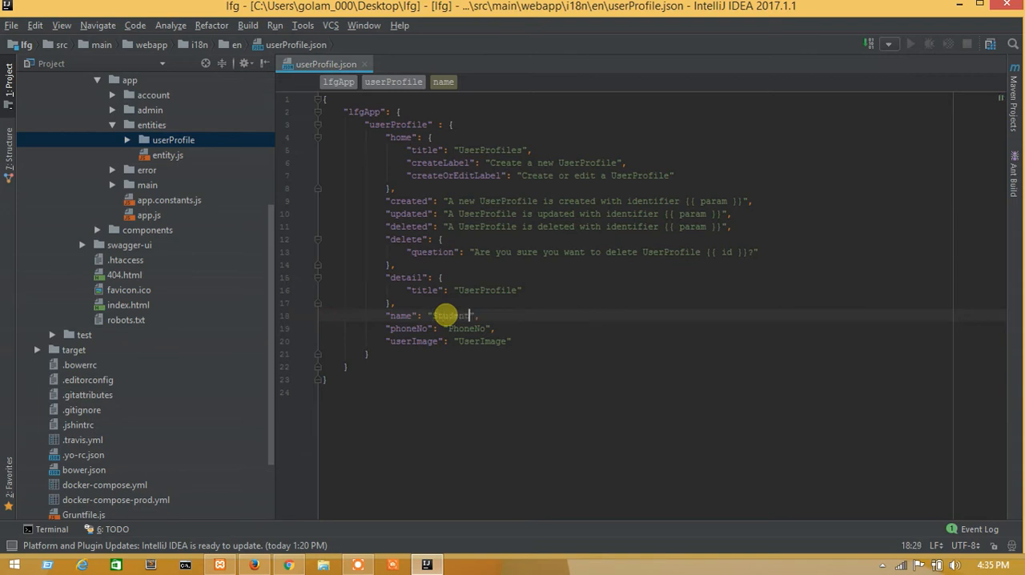
# Step: Change the name, phoneNo and userImage labels to Student Name, Mobile Number and User Image
pyautogui.write('Student Name')
pyautogui.click(441, 328)
pyautogui.write('Mobile Number')
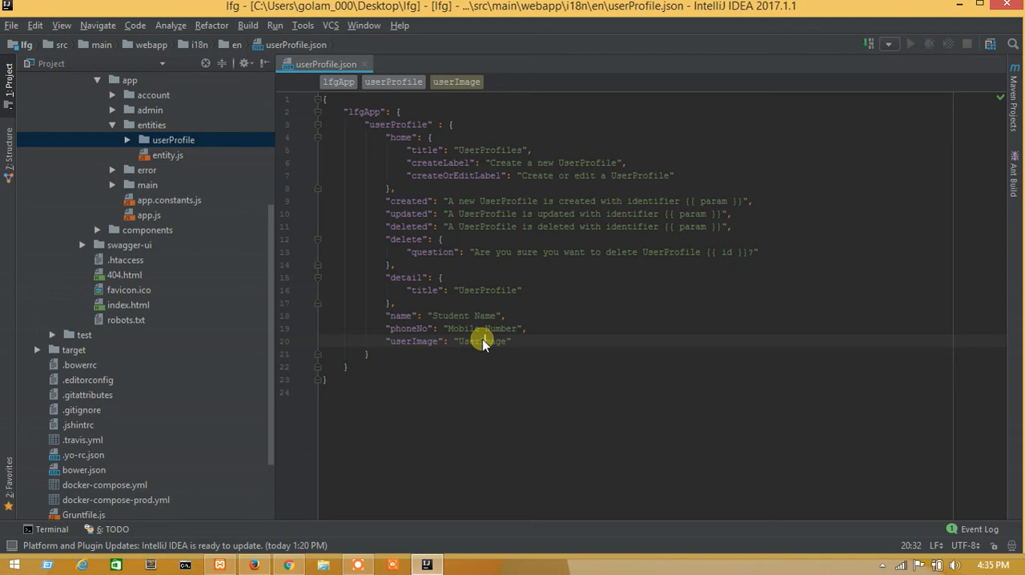
pyautogui.click(484, 341)
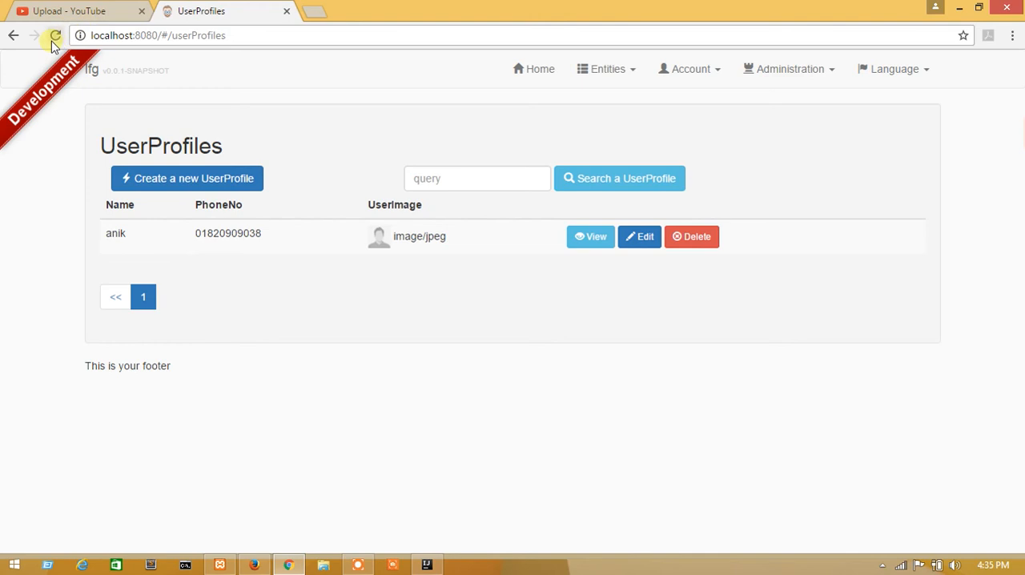
# Step: Reload the app and confirm Student Name, Mobile Number, User Image labels in the list and anik's details
pyautogui.click(54, 36)
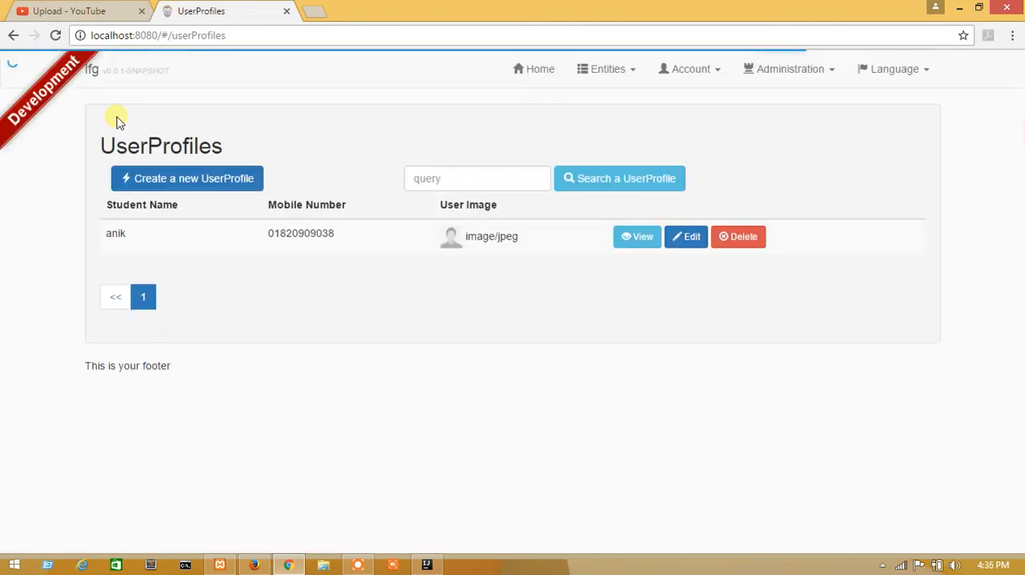
pyautogui.moveTo(118, 222)
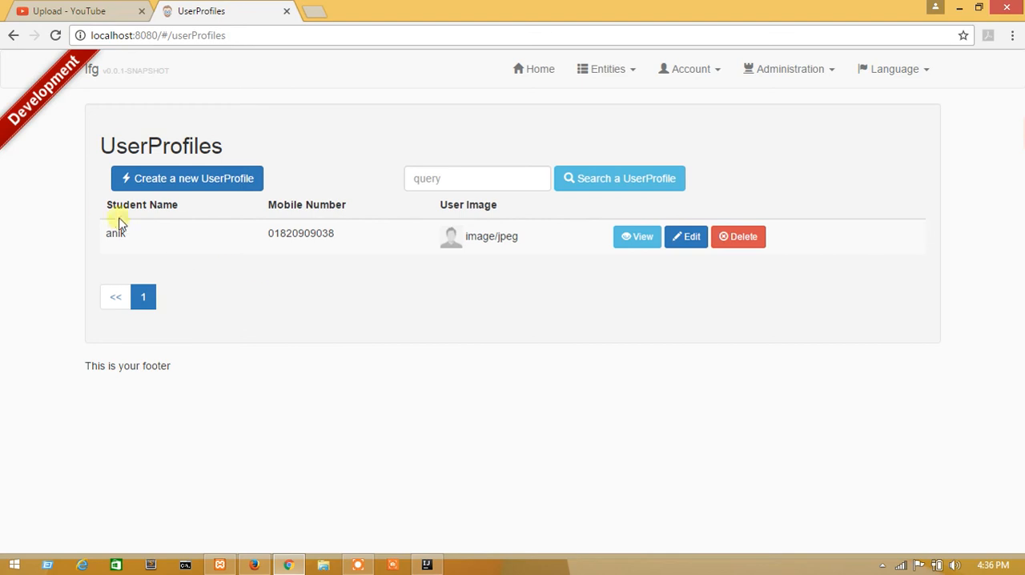
pyautogui.doubleClick(141, 205)
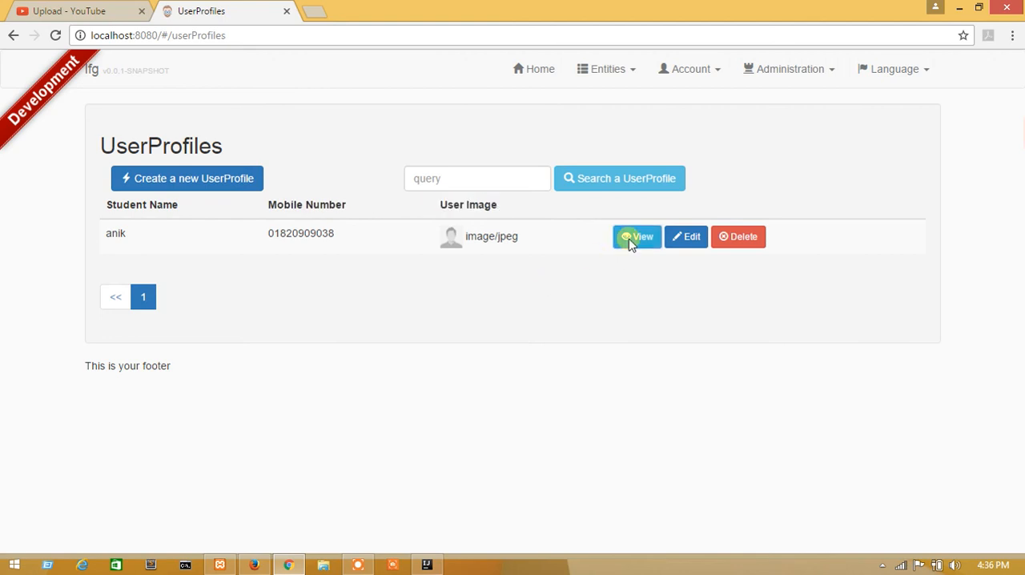
pyautogui.click(638, 237)
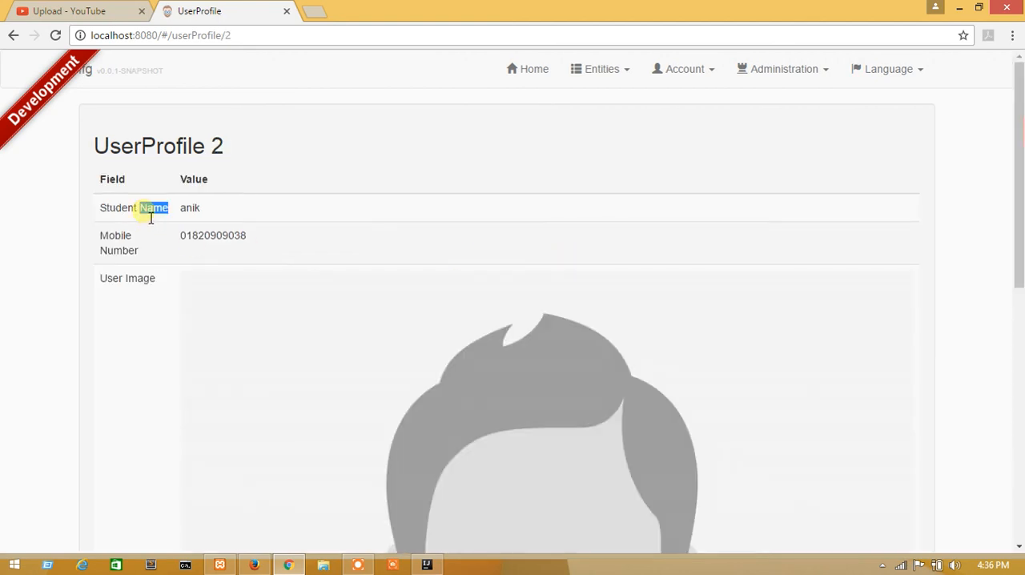
pyautogui.scroll(-3)
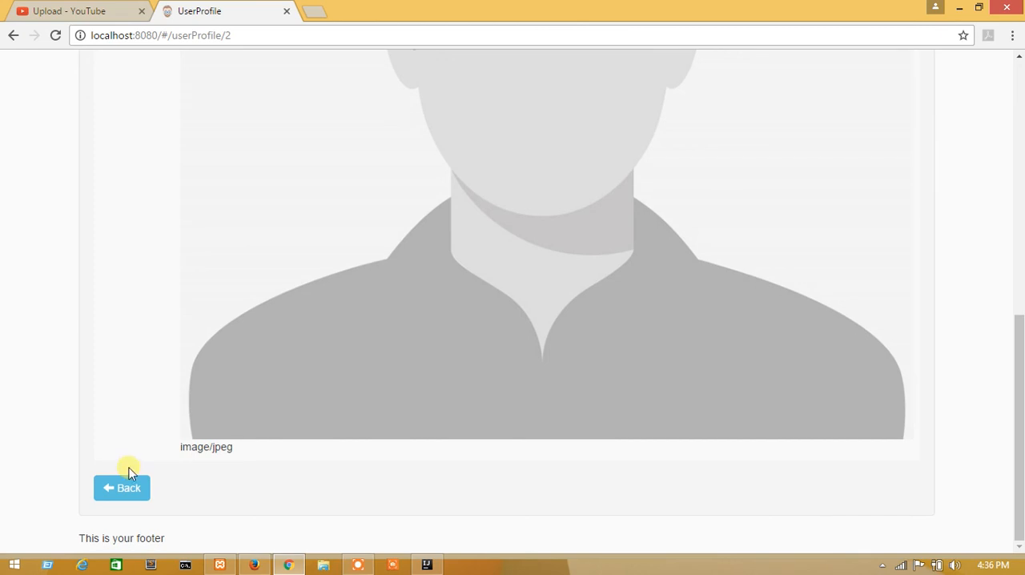
pyautogui.click(122, 487)
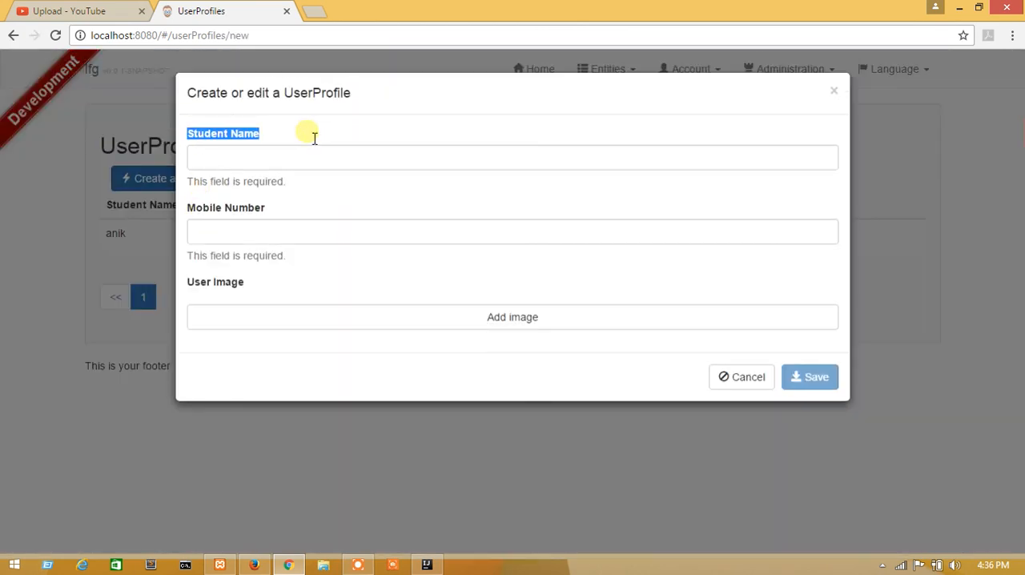
pyautogui.click(740, 377)
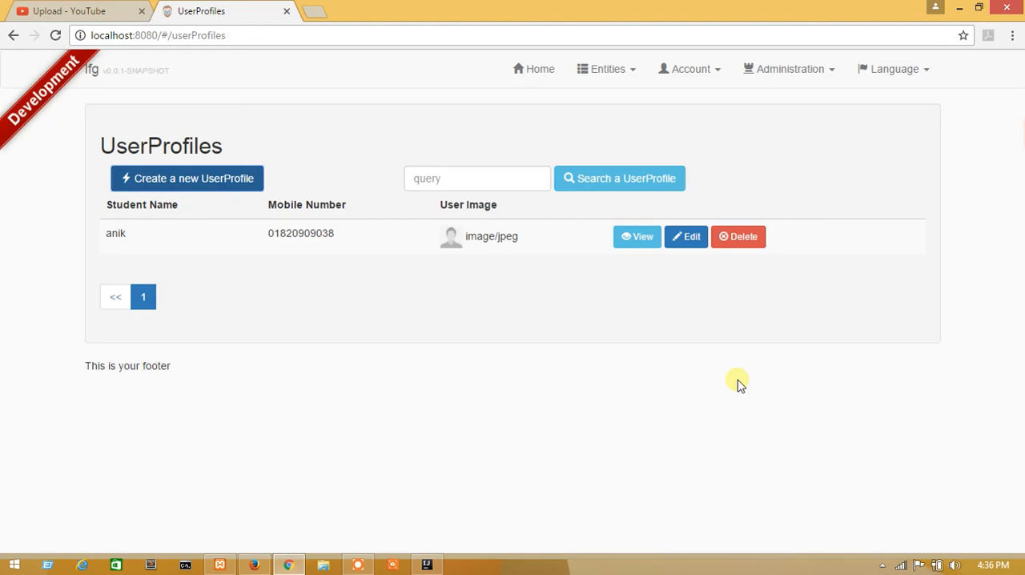
pyautogui.moveTo(706, 392)
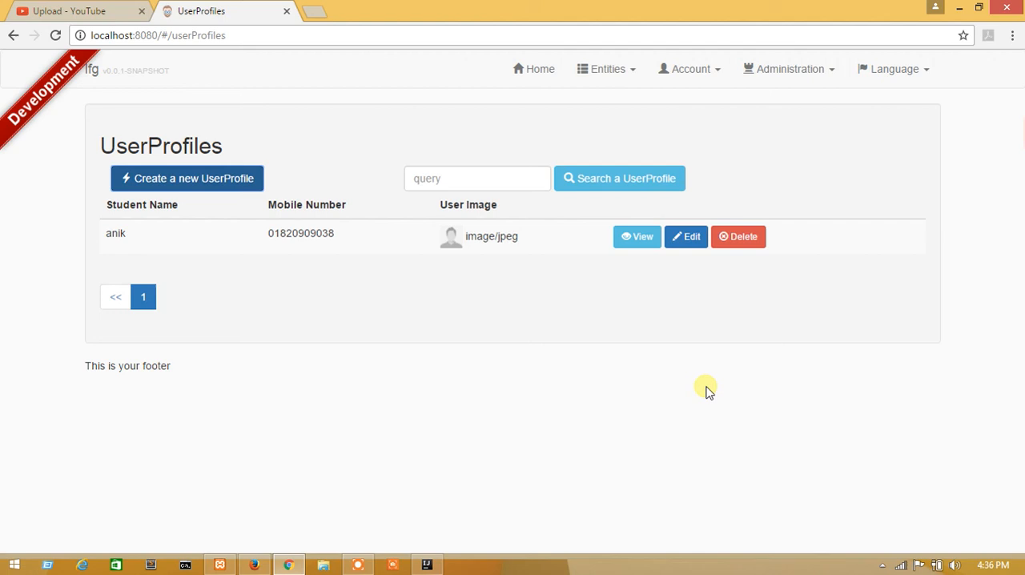
pyautogui.moveTo(382, 497)
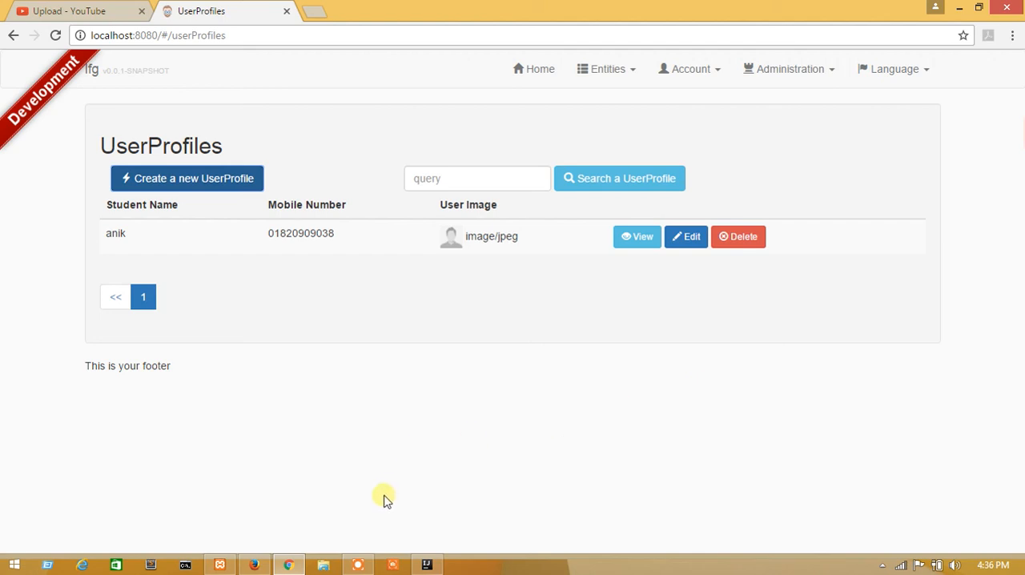